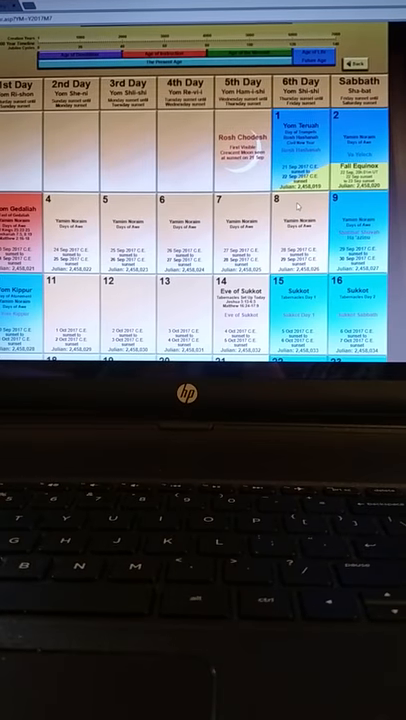
{"action": "scroll", "scroll_direction": "down", "scroll_amount": 3}
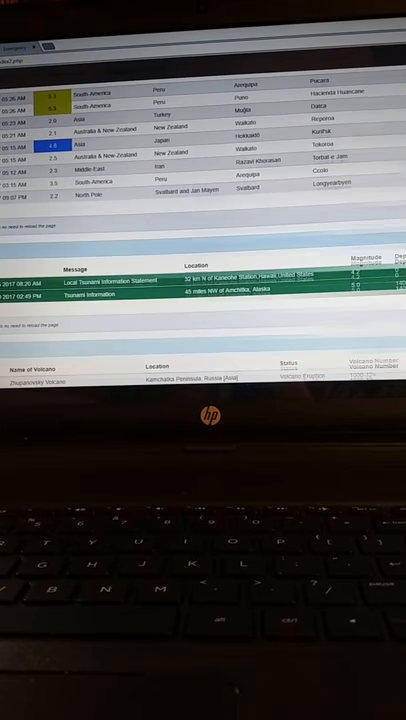
{"action": "scroll", "scroll_direction": "down", "scroll_amount": 3}
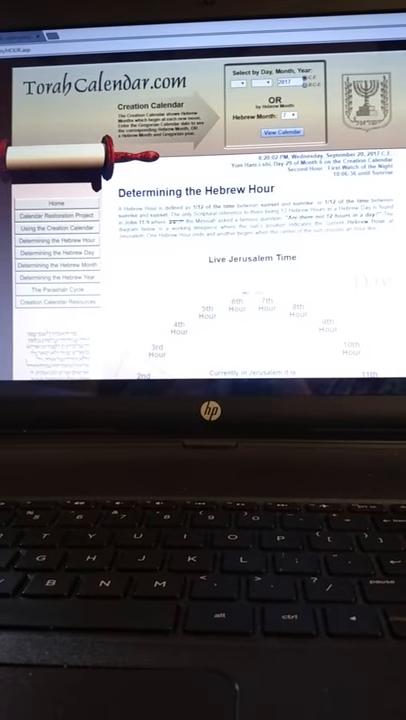
{"action": "scroll", "scroll_direction": "down", "scroll_amount": 3}
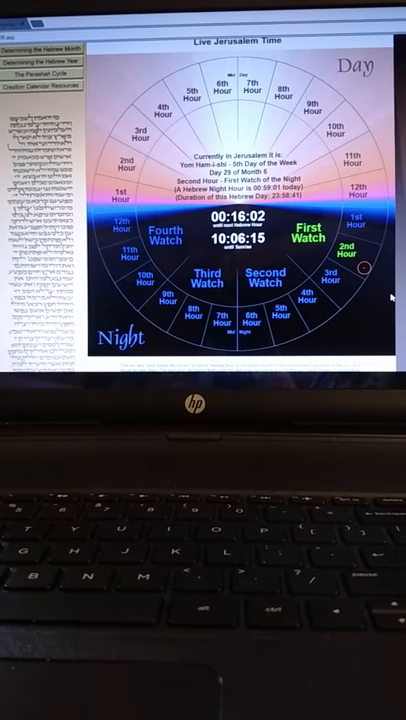
{"action": "scroll", "scroll_direction": "down", "scroll_amount": 3}
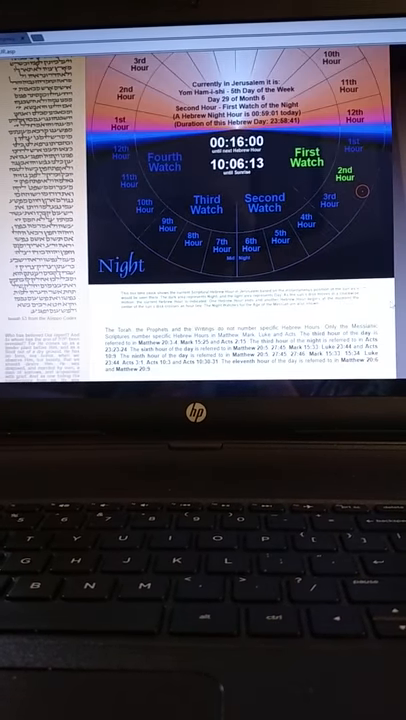
{"action": "scroll", "scroll_direction": "down", "scroll_amount": 3}
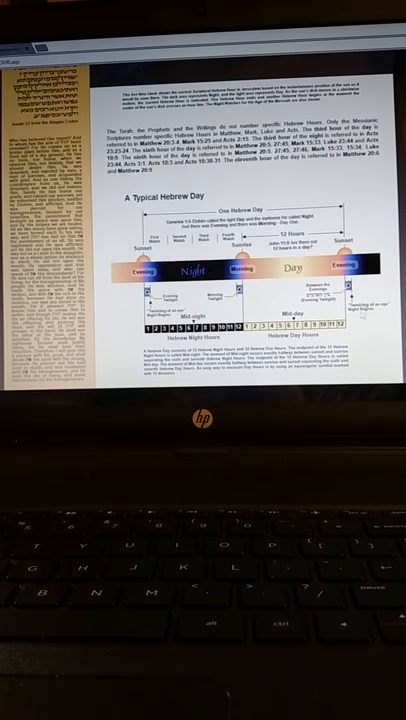
{"action": "scroll", "scroll_direction": "up", "scroll_amount": 3}
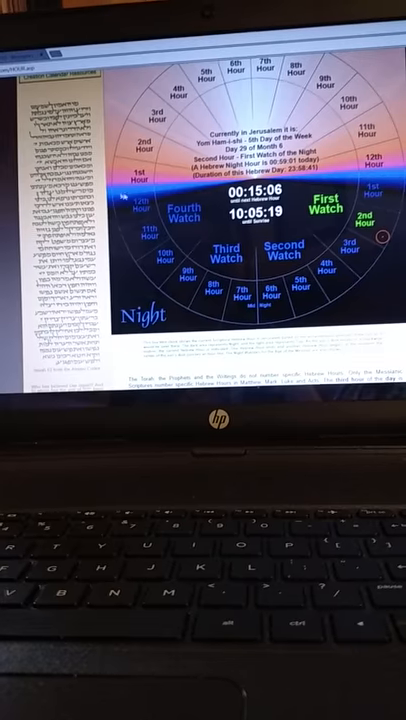
{"action": "scroll", "scroll_direction": "down", "scroll_amount": 3}
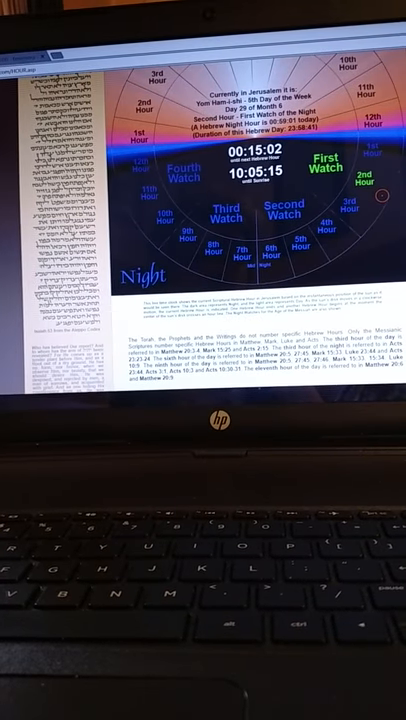
{"action": "scroll", "scroll_direction": "down", "scroll_amount": 3}
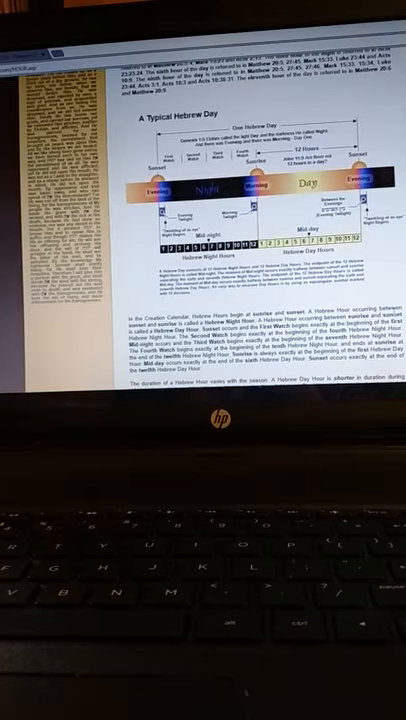
{"action": "scroll", "scroll_direction": "down", "scroll_amount": 3}
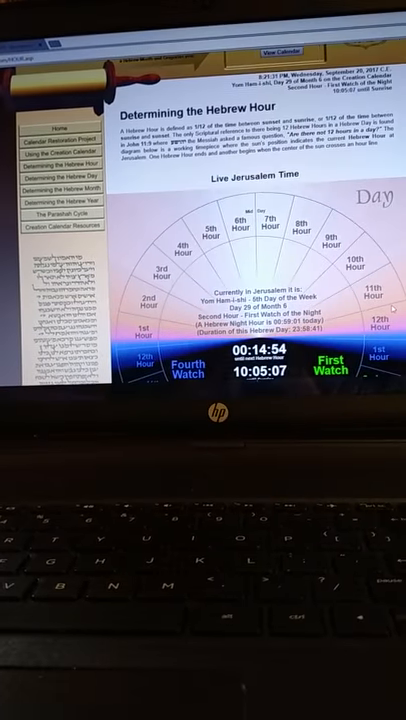
{"action": "scroll", "scroll_direction": "up", "scroll_amount": 3}
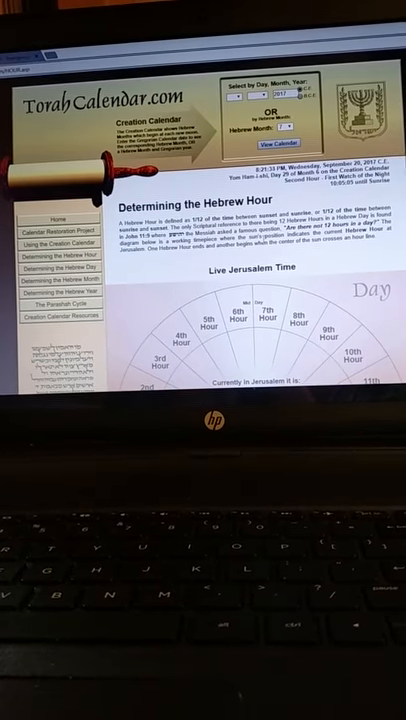